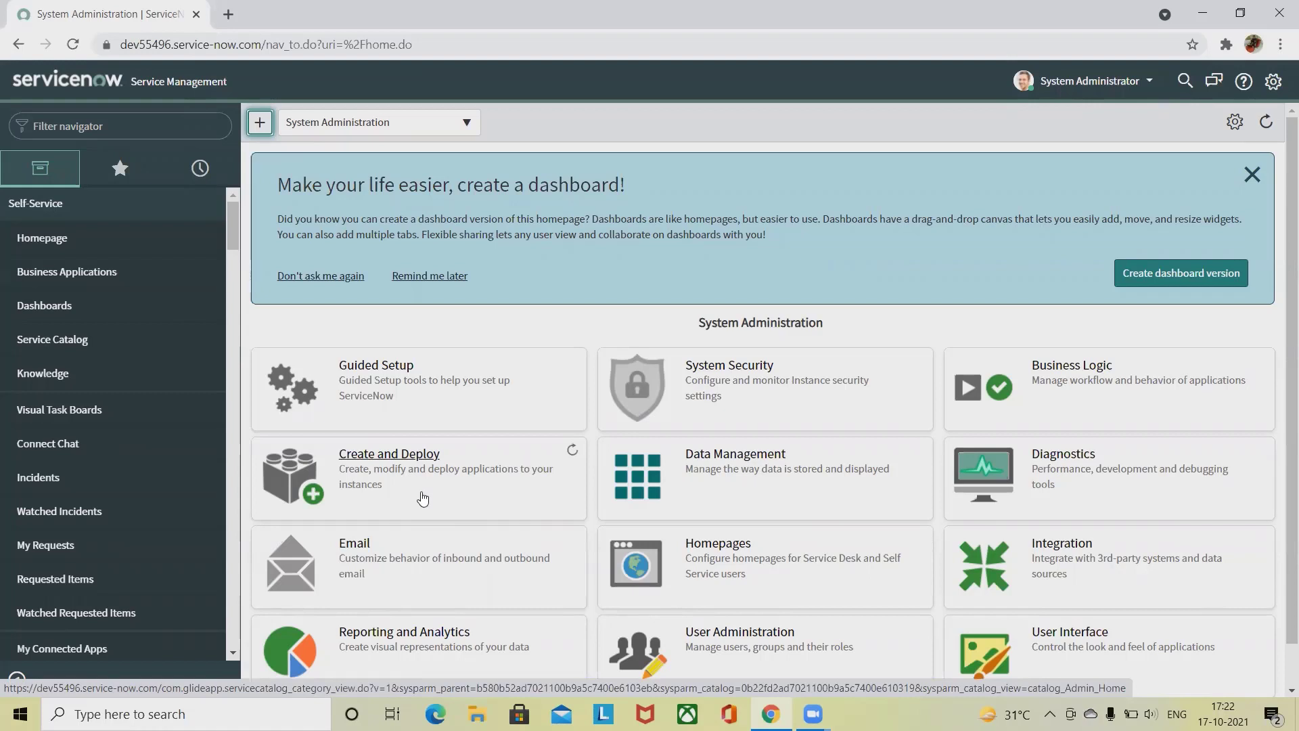
pyautogui.moveTo(469, 432)
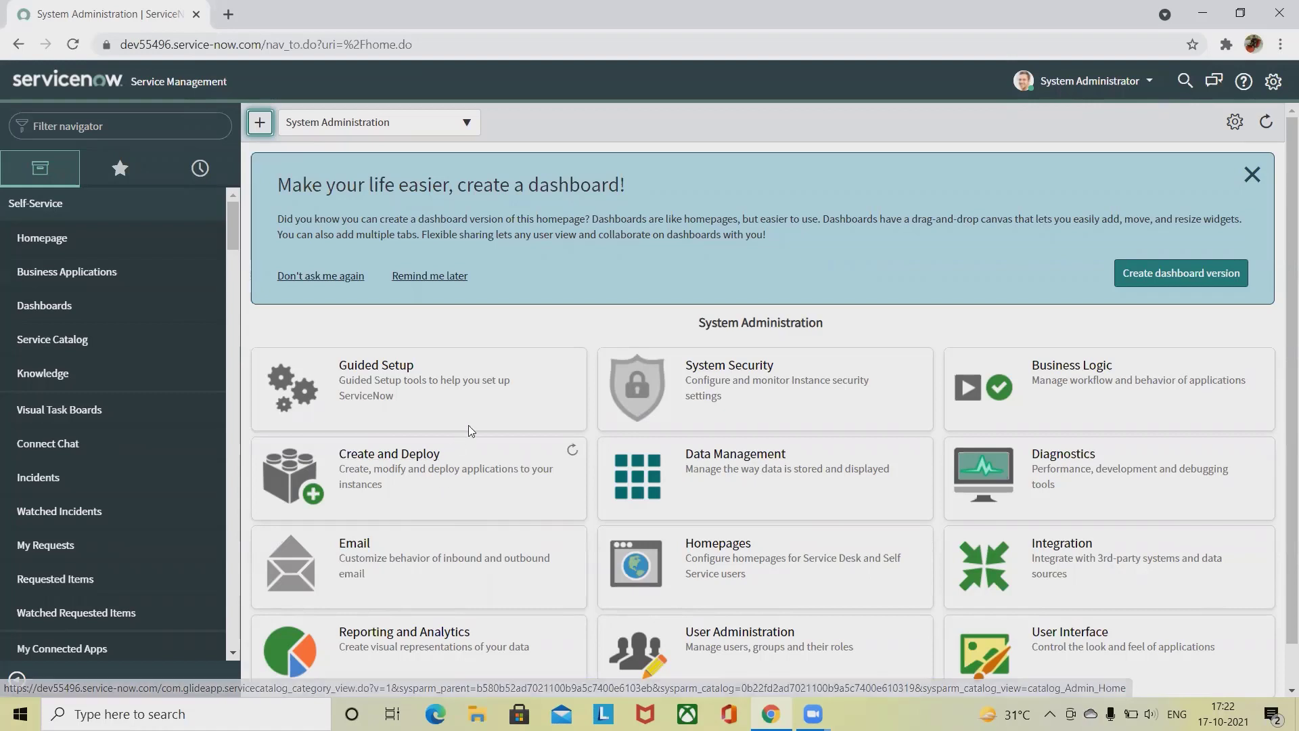
pyautogui.moveTo(625, 324)
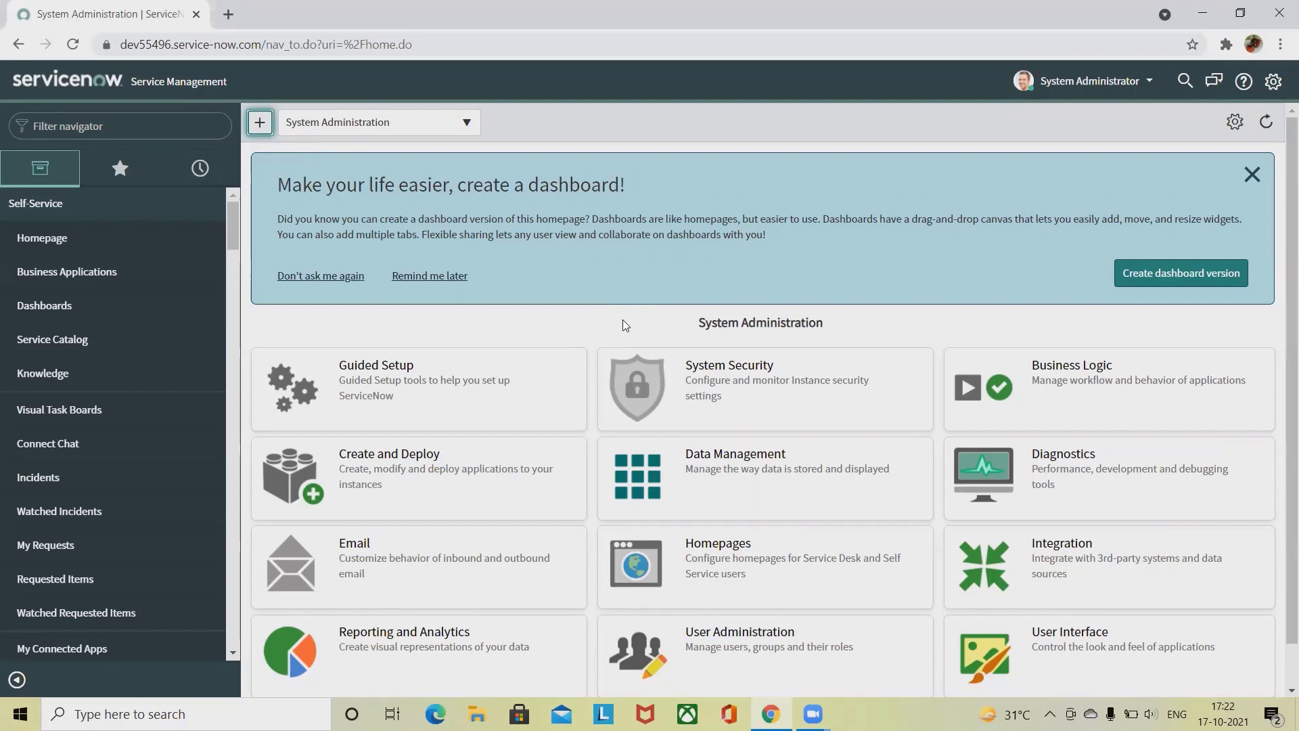
pyautogui.moveTo(623, 584)
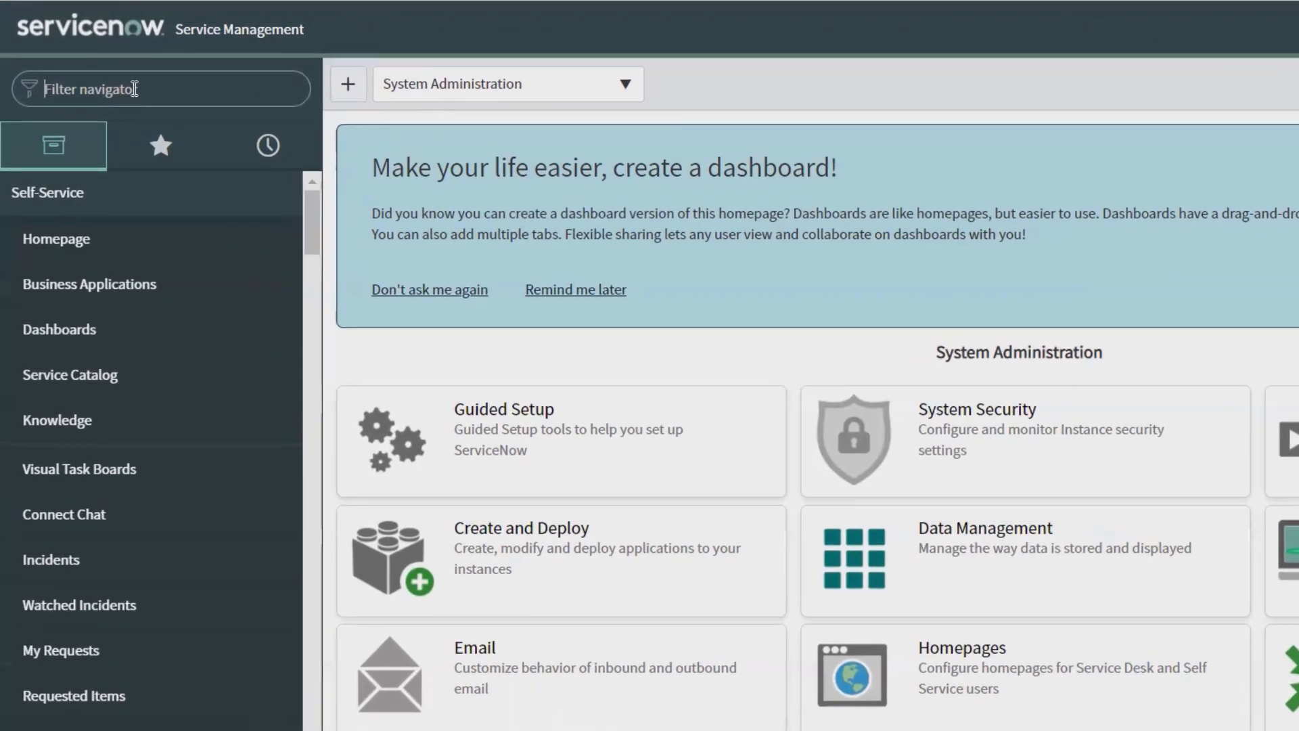
# Find 'change' in the navigator and open change request CHG0040007 from the All list
pyautogui.write('chan')
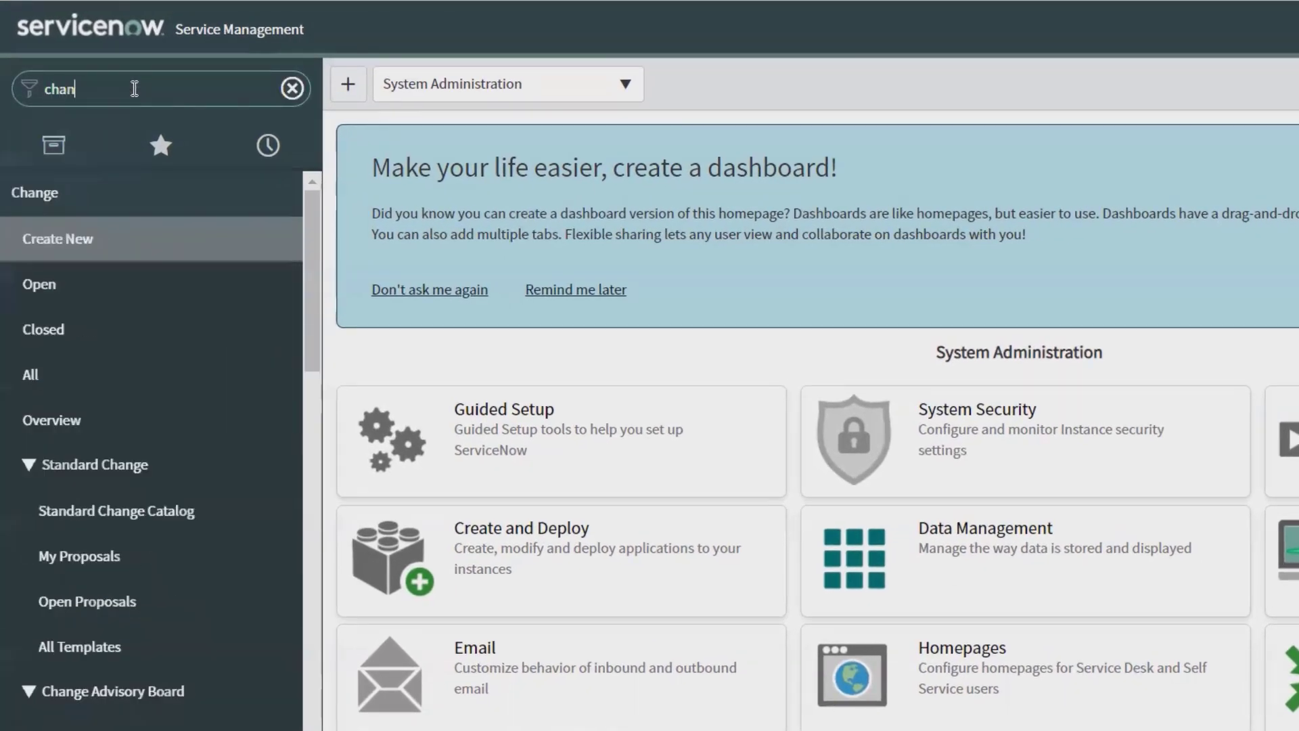
pyautogui.write('ge')
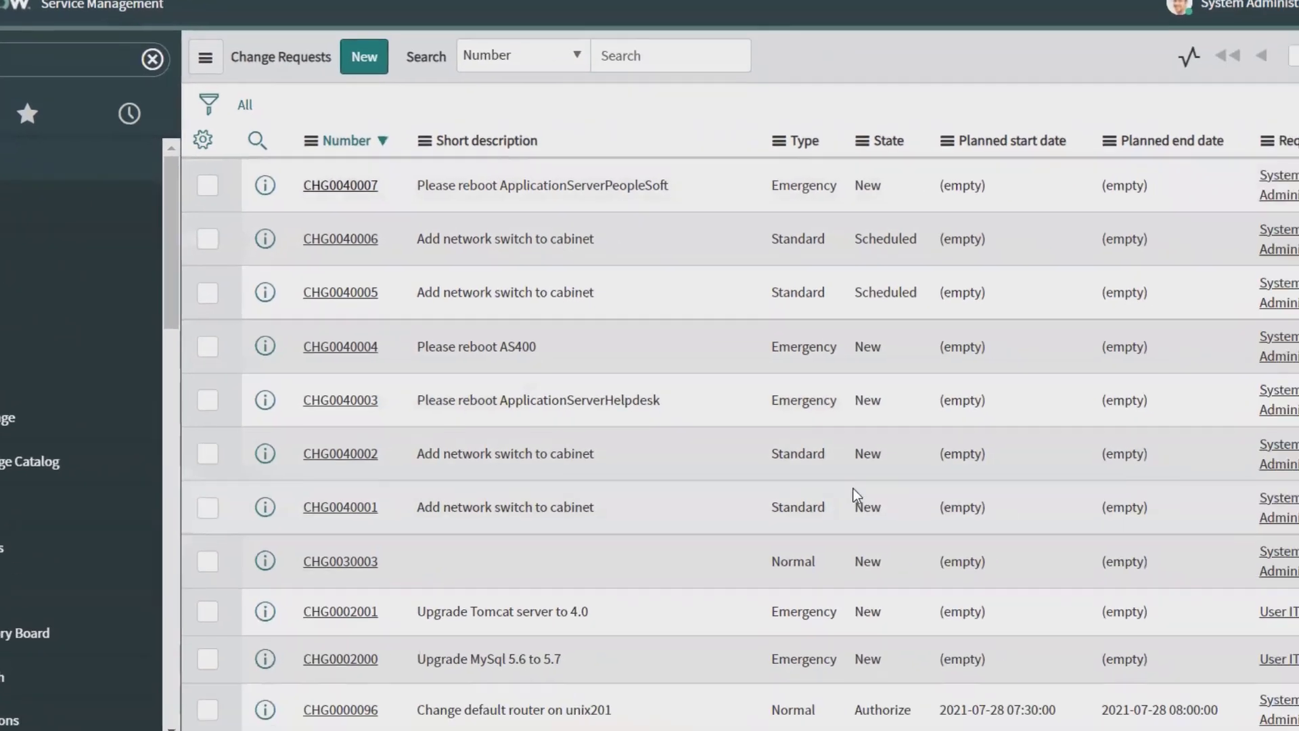
pyautogui.click(340, 185)
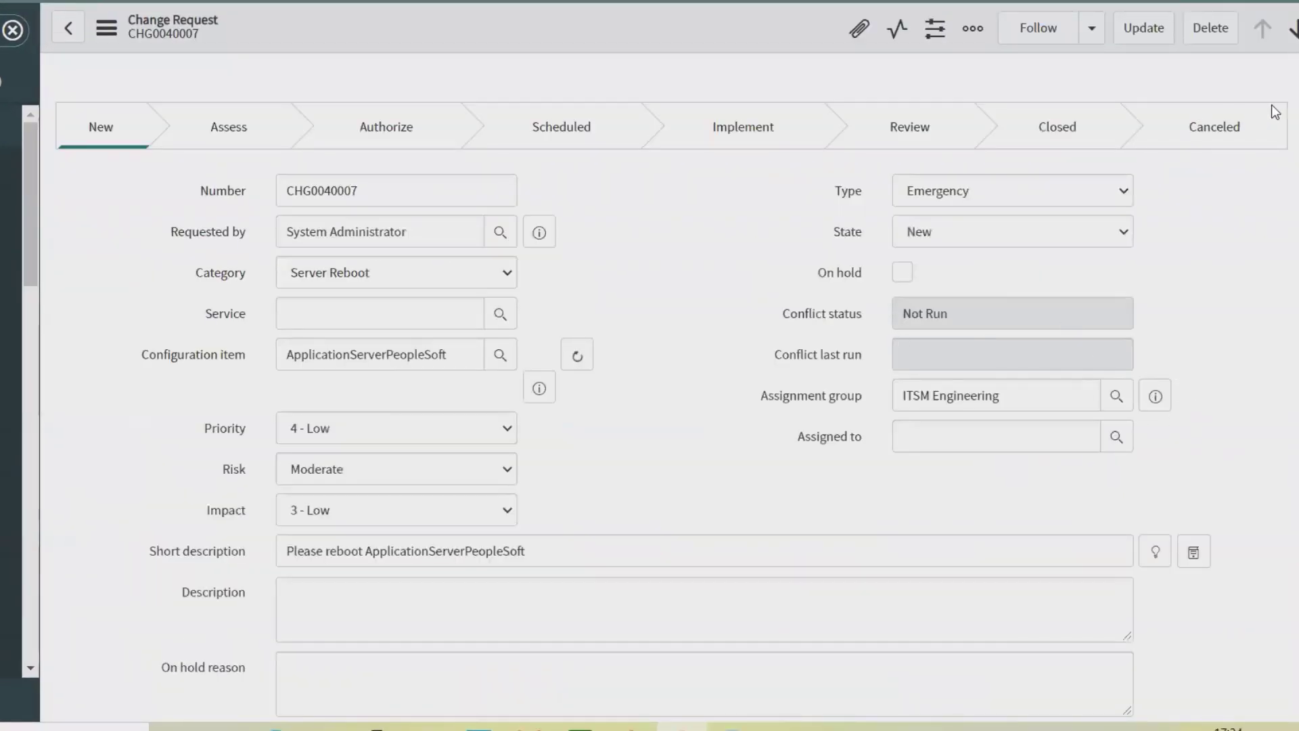
# Use Copy Change from the header menu to prefill a new record from CHG0040007
pyautogui.click(972, 27)
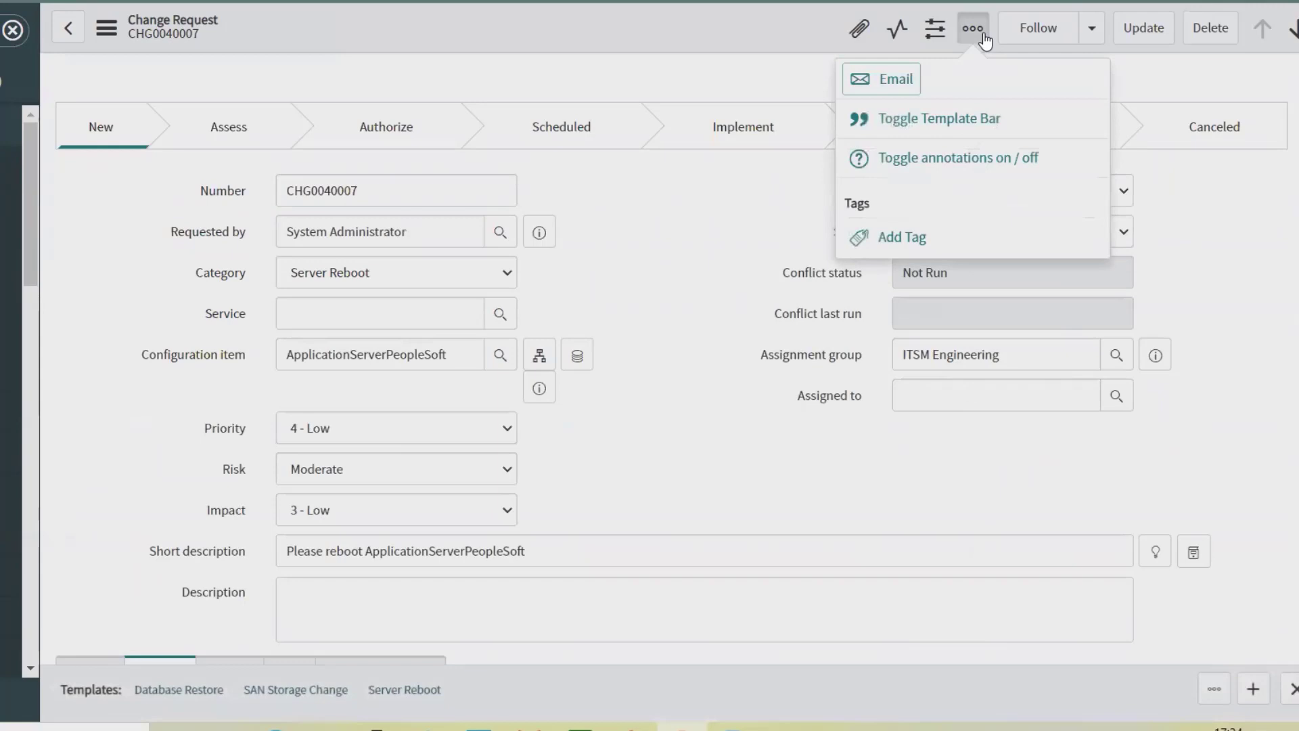
pyautogui.moveTo(900, 237)
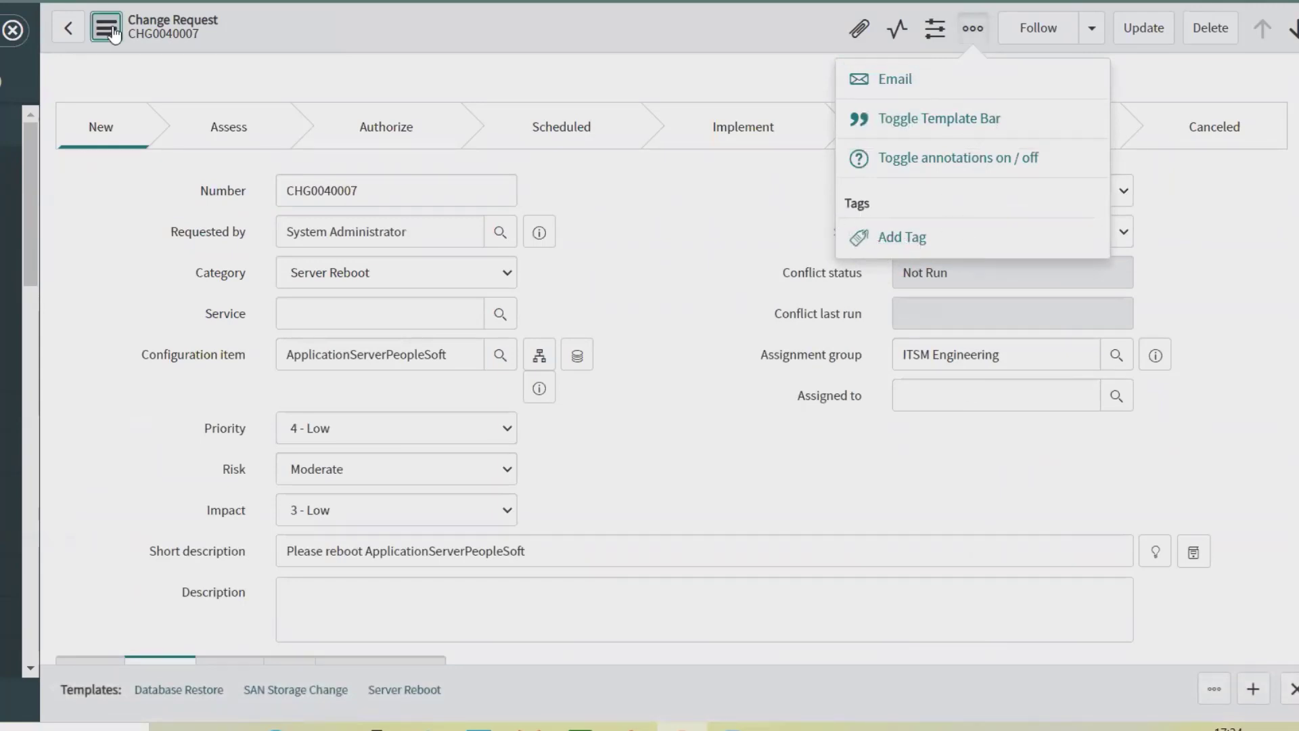
pyautogui.click(105, 28)
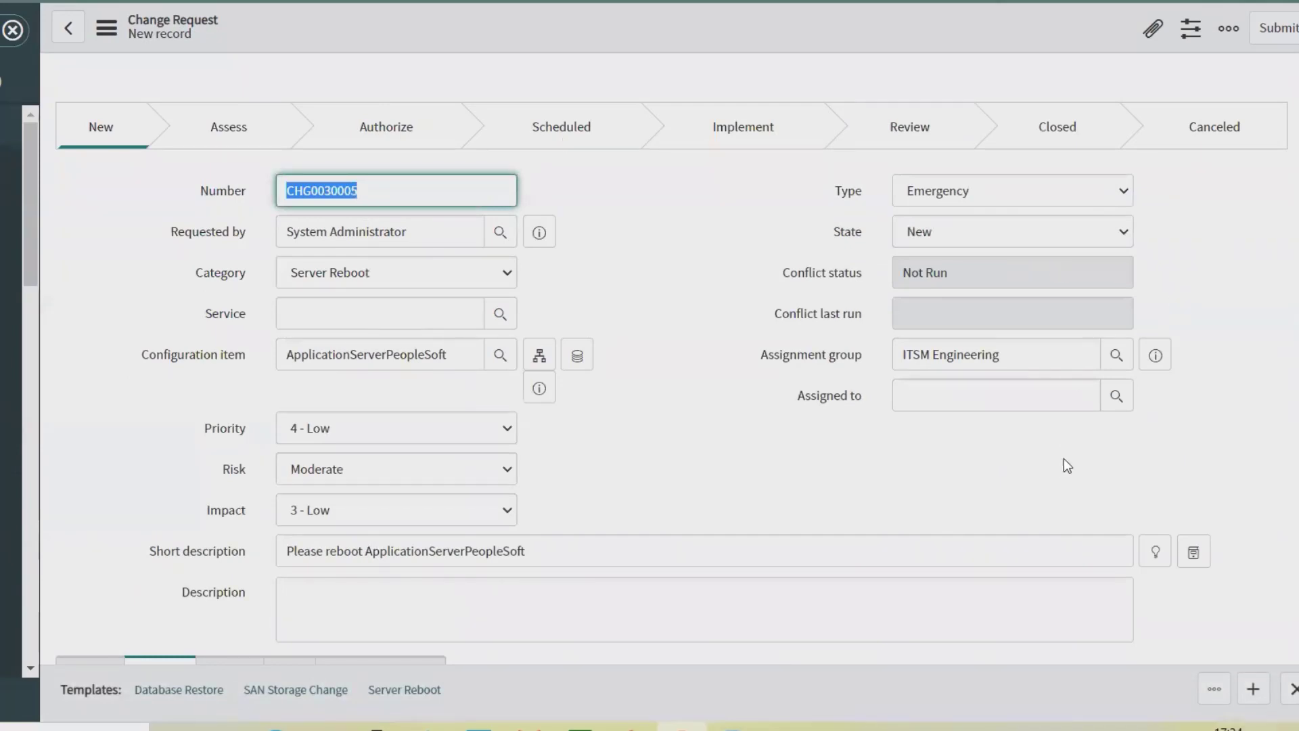
pyautogui.moveTo(586, 470)
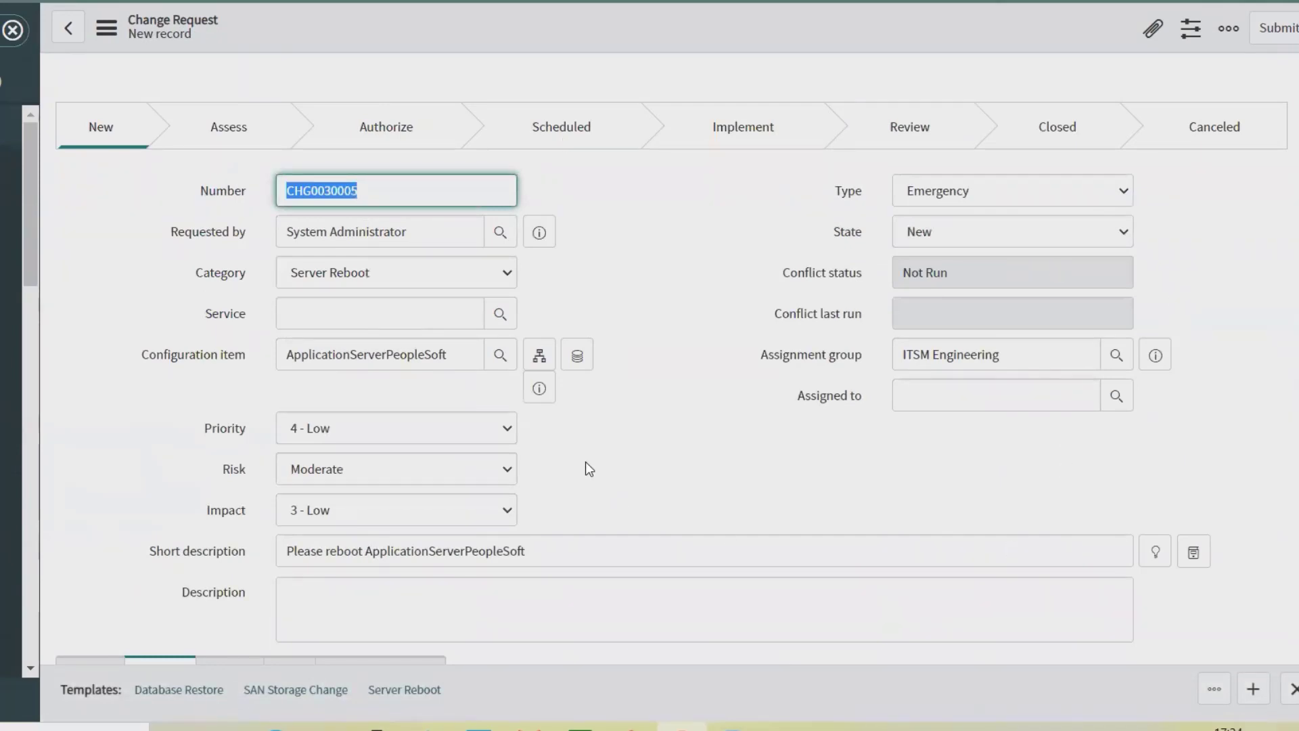
pyautogui.moveTo(507, 448)
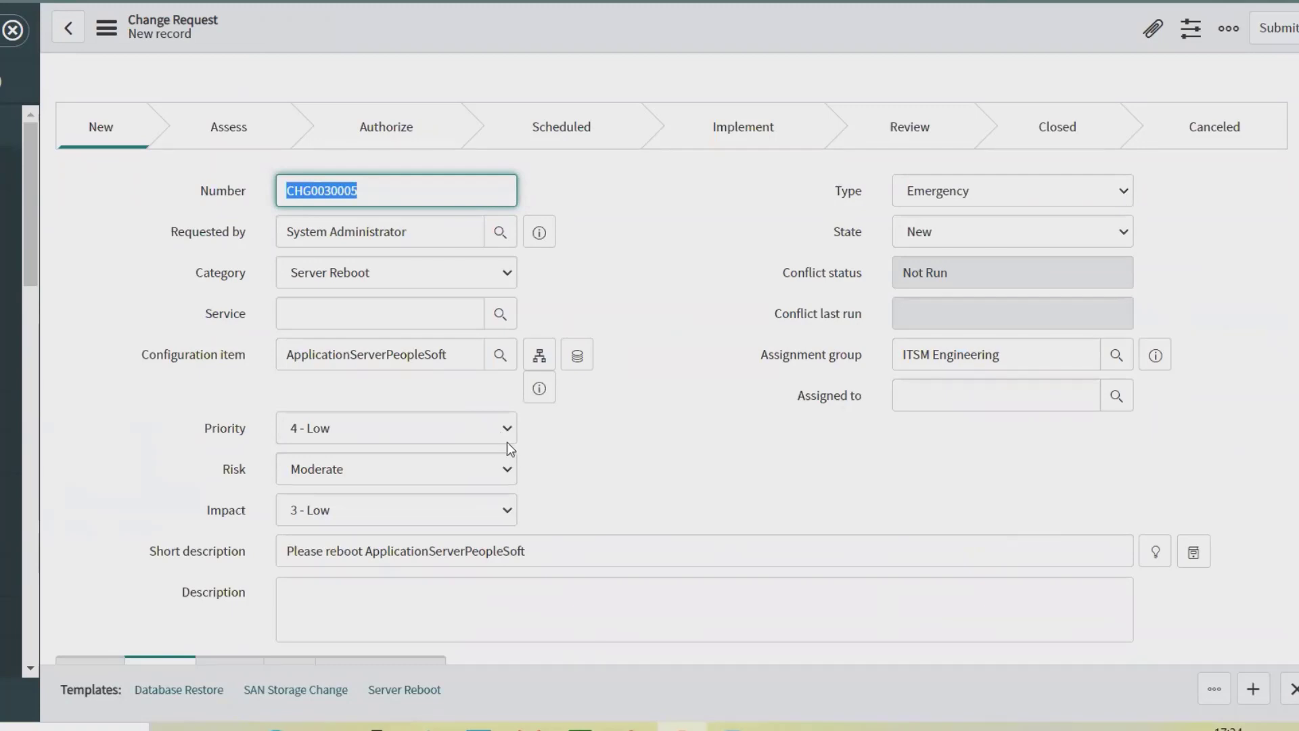
pyautogui.moveTo(512, 469)
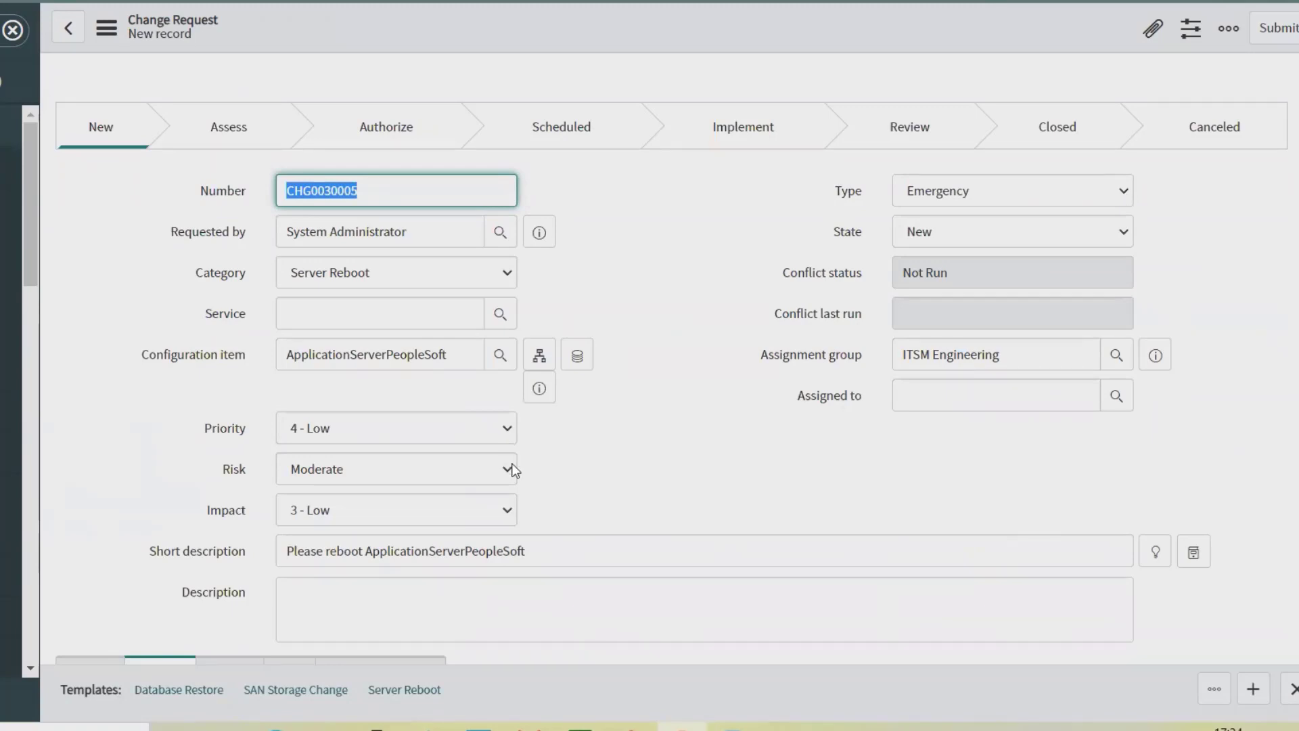
pyautogui.moveTo(351, 428)
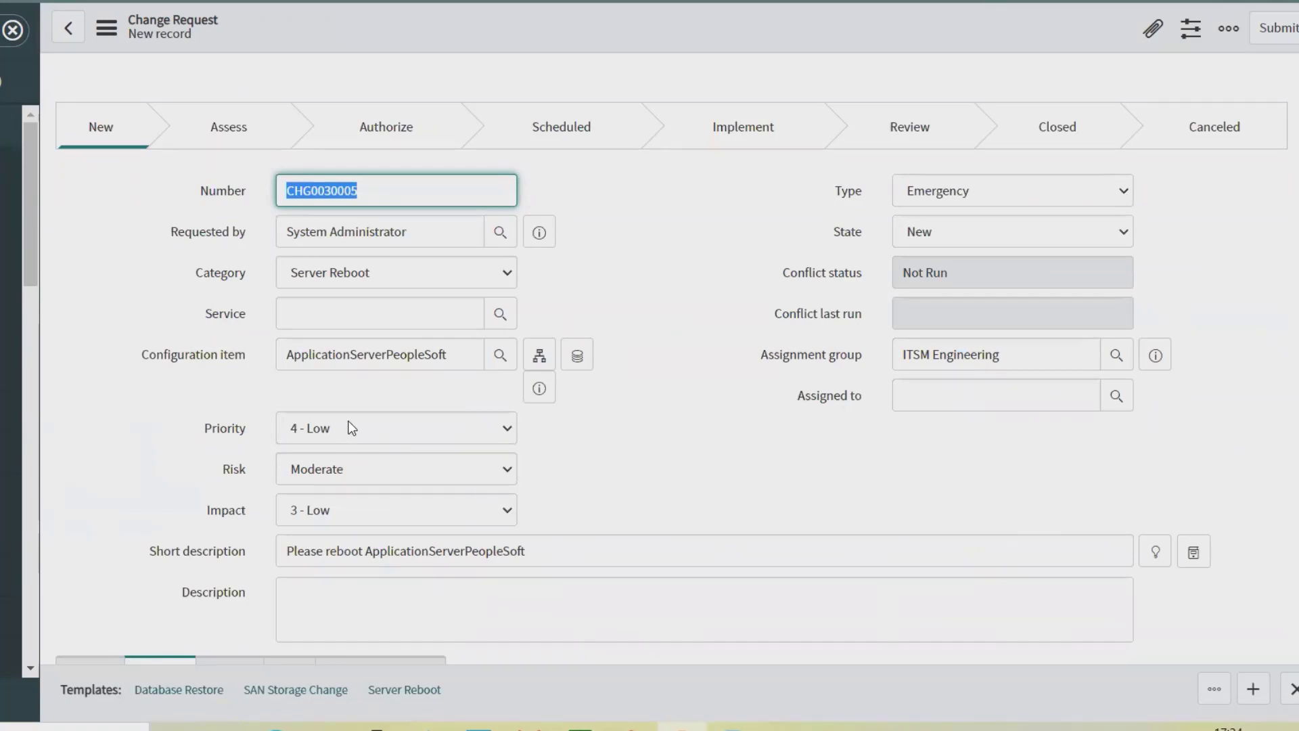
pyautogui.moveTo(344, 434)
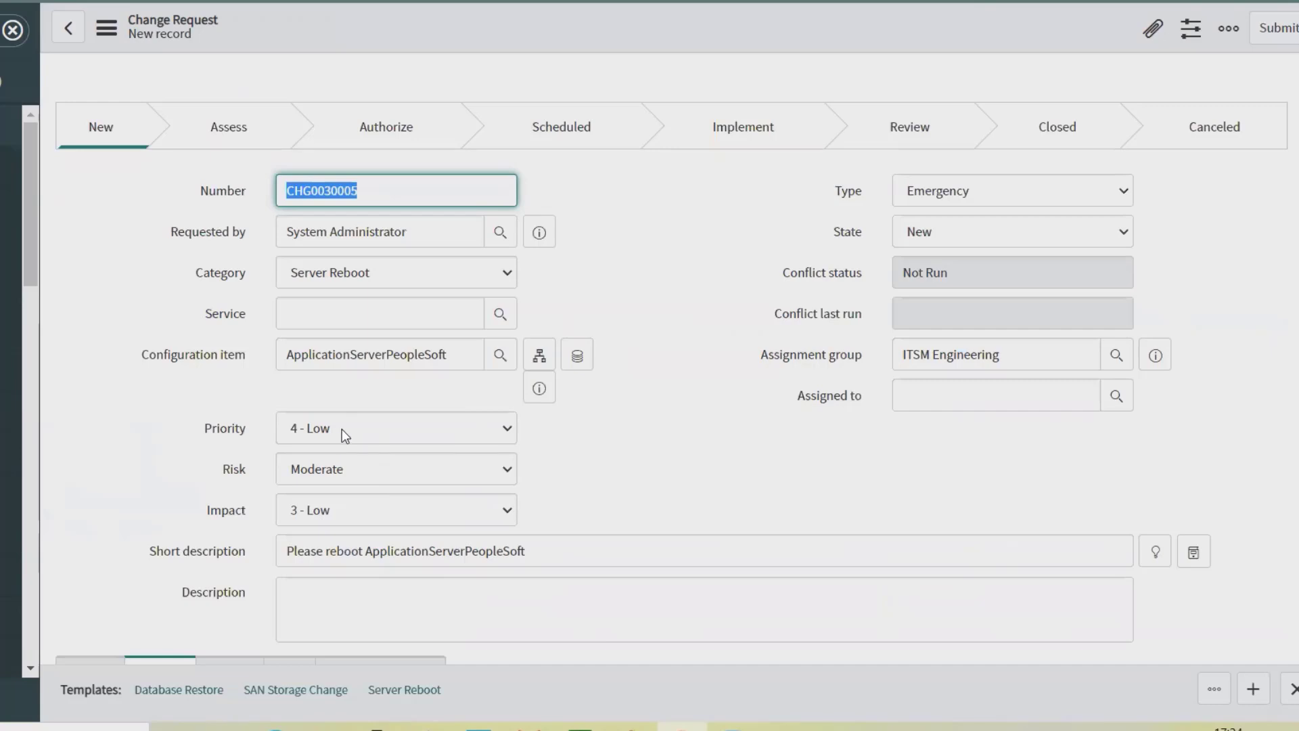
# Review the copy's empty Schedule date fields, then return to CHG0040007
pyautogui.scroll(-3)
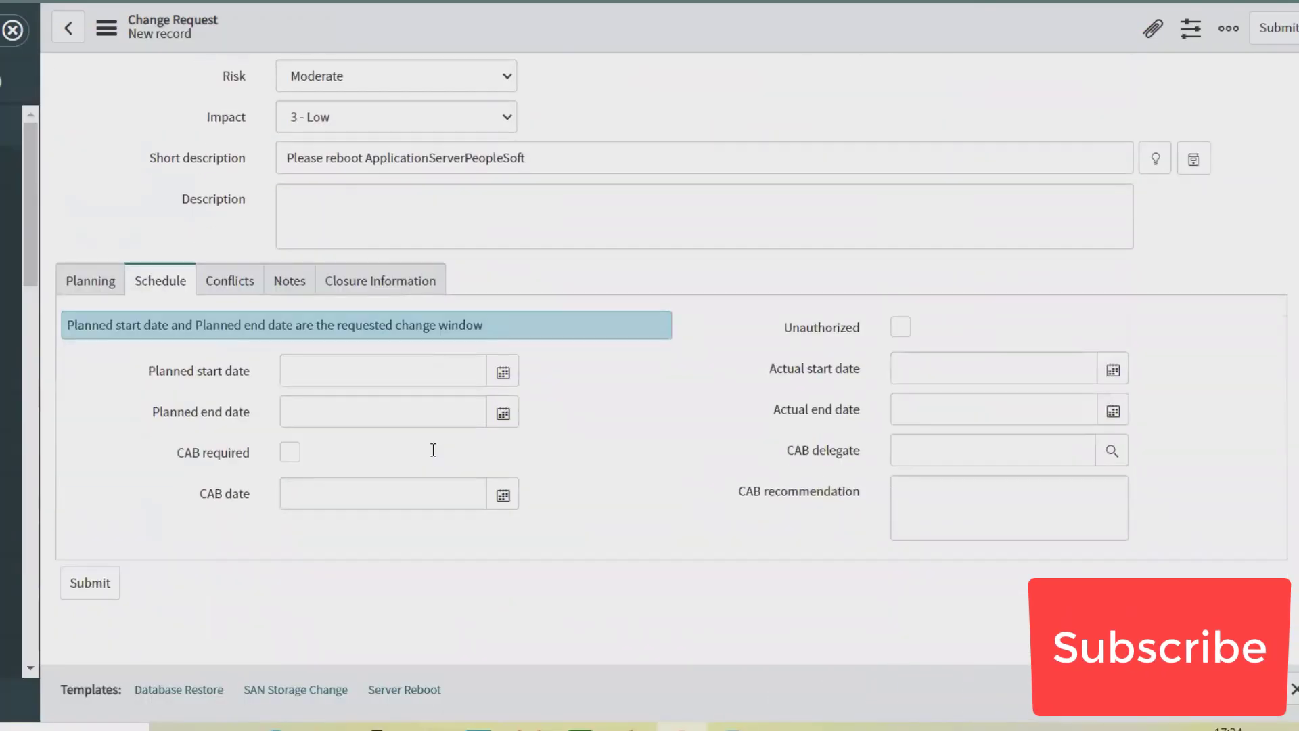
pyautogui.scroll(3)
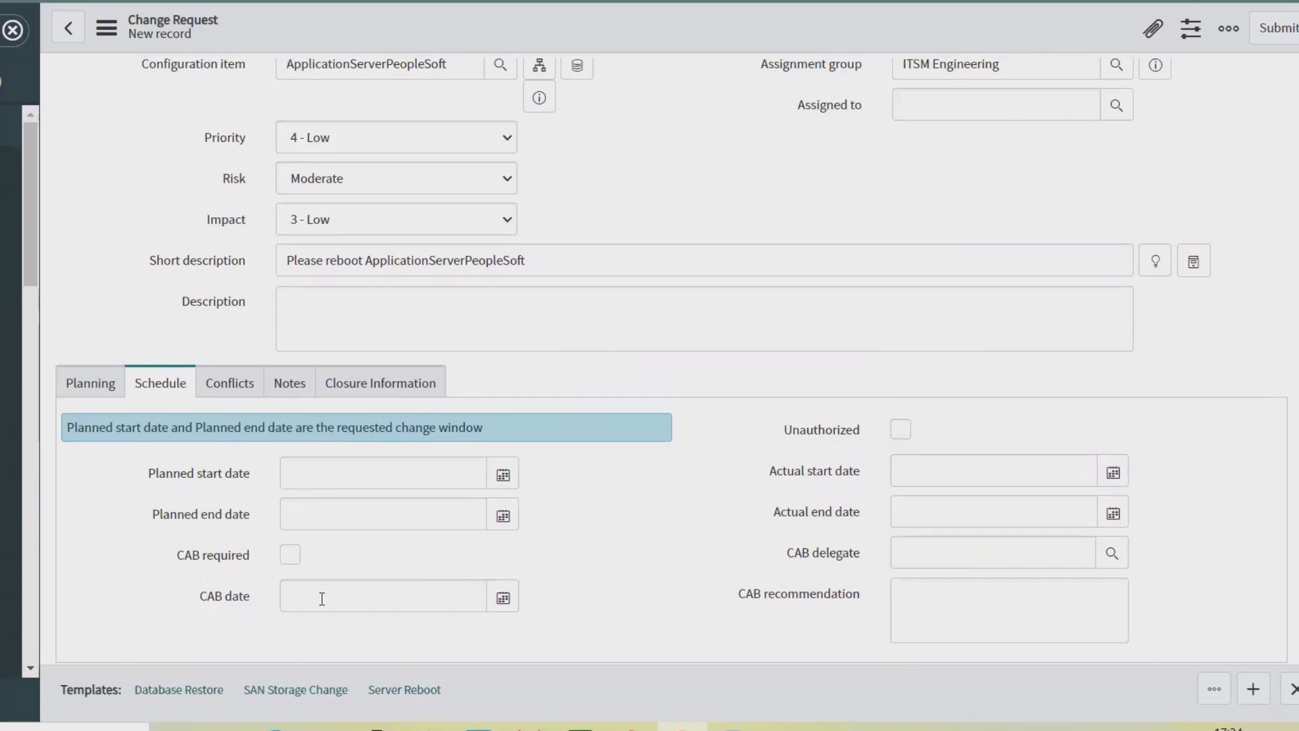
pyautogui.scroll(-3)
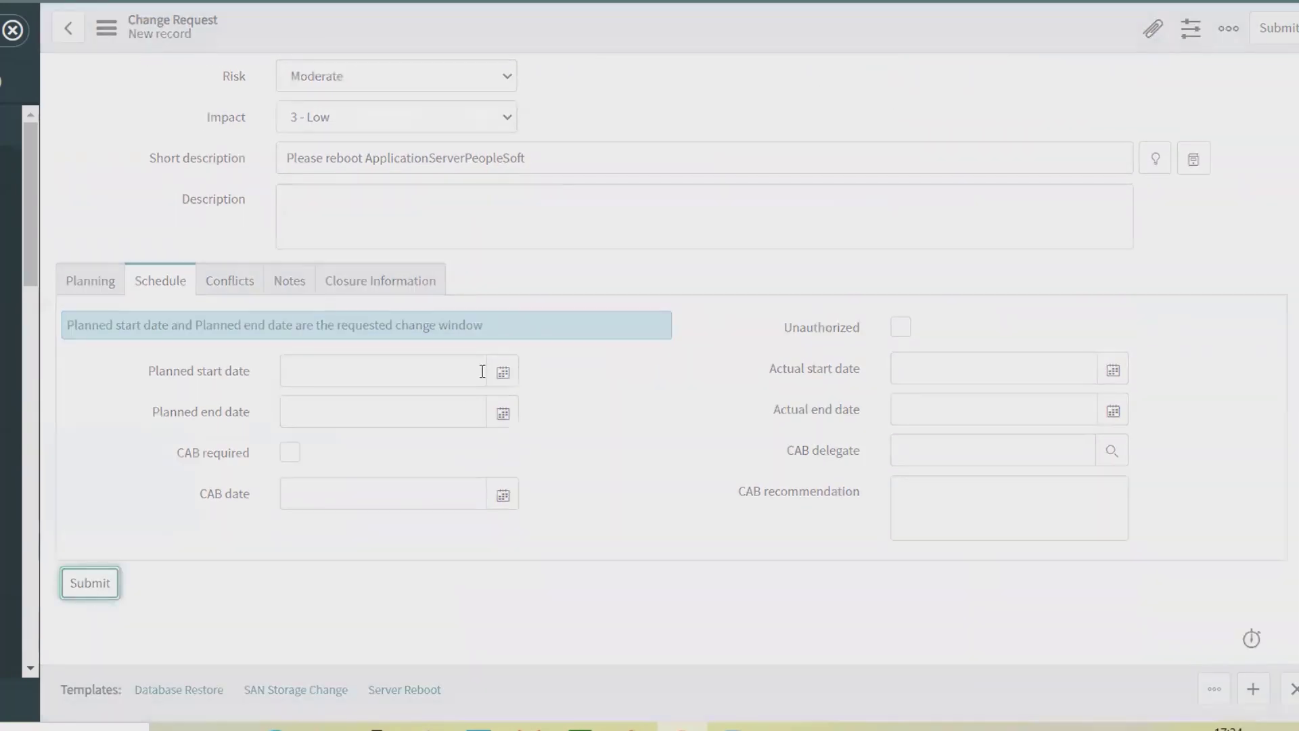
pyautogui.moveTo(505, 524)
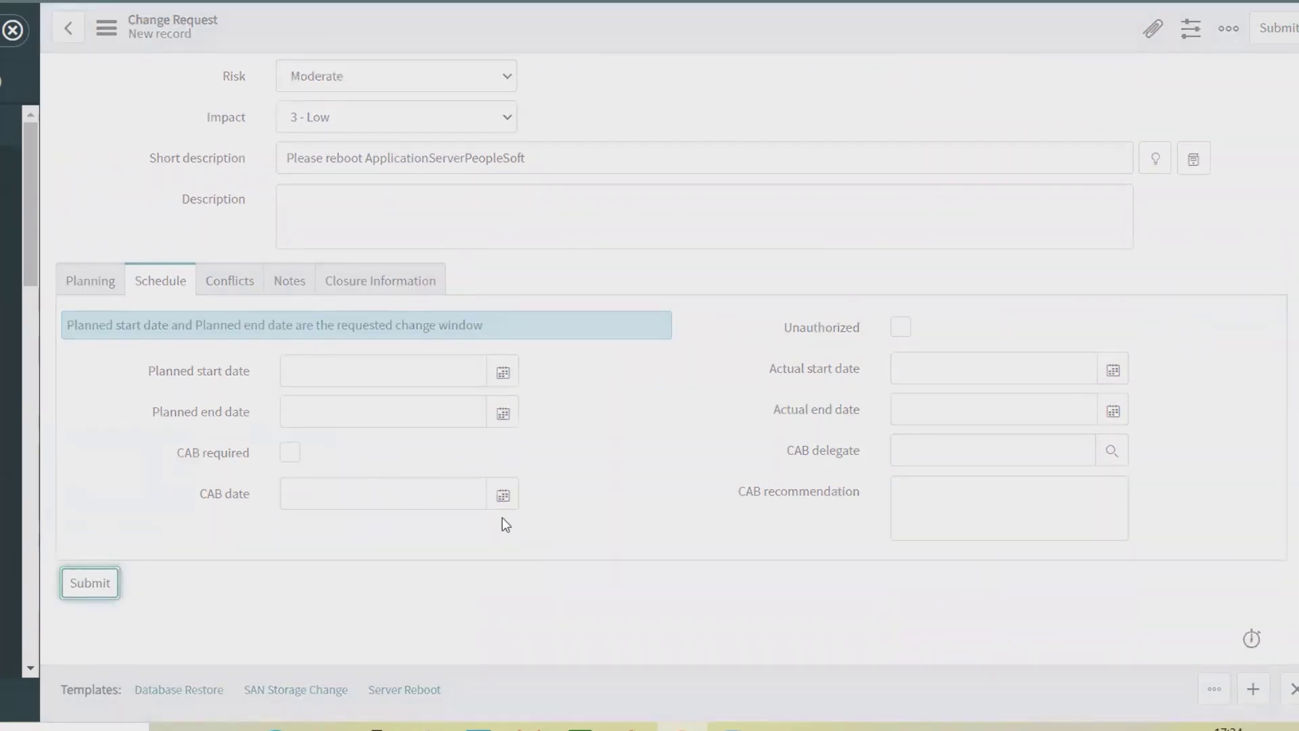
pyautogui.click(89, 582)
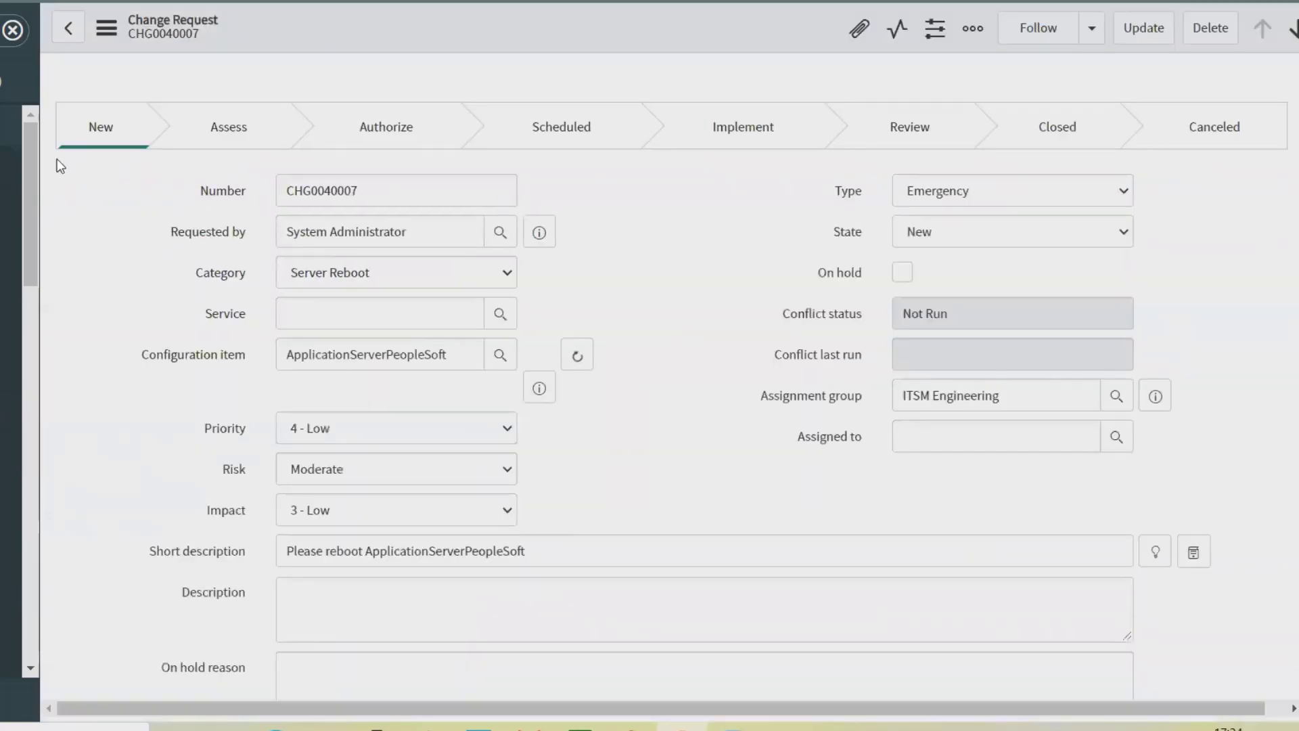